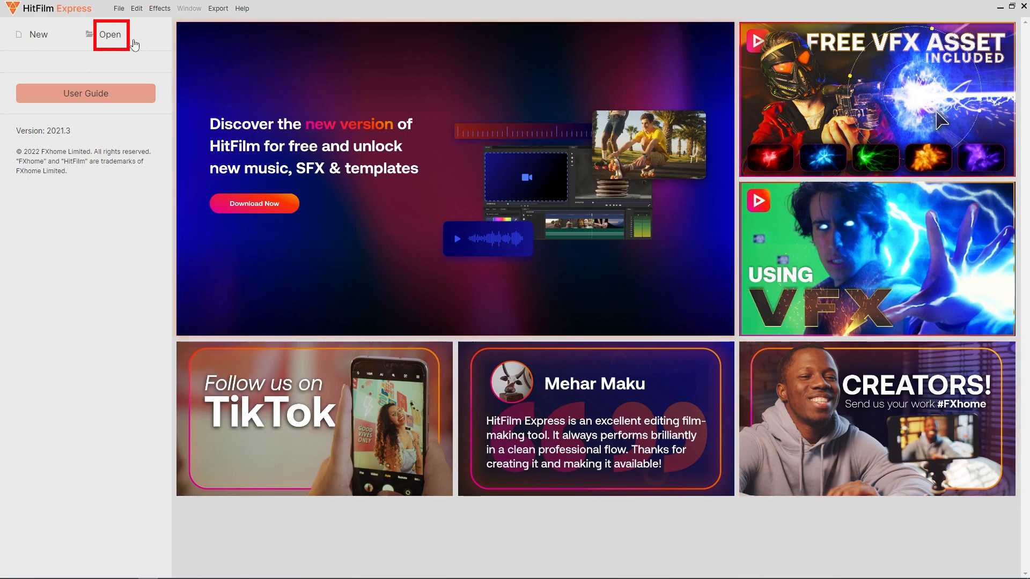
Bring up the Open Project dialog to browse the Hitfilm saves folder
left_click(109, 34)
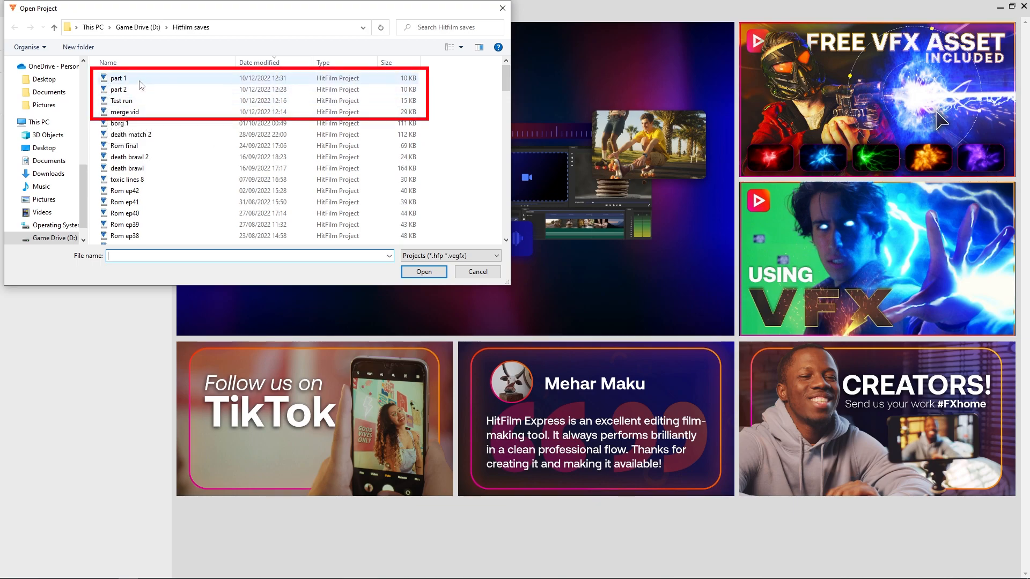
mouse_move(118, 79)
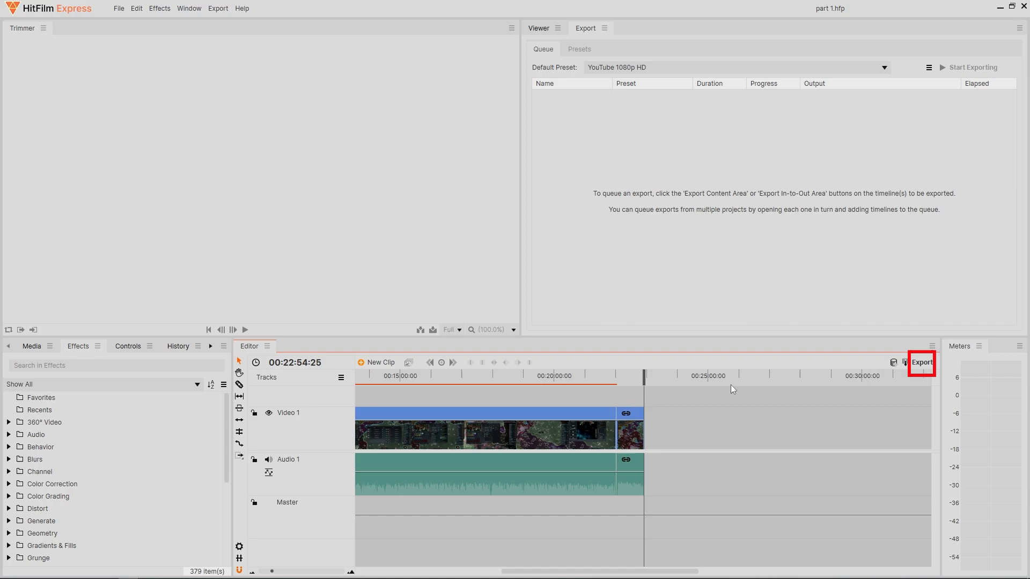
Add the part 1 timeline contents to the export queue as a YouTube 1080p HD job
left_click(922, 362)
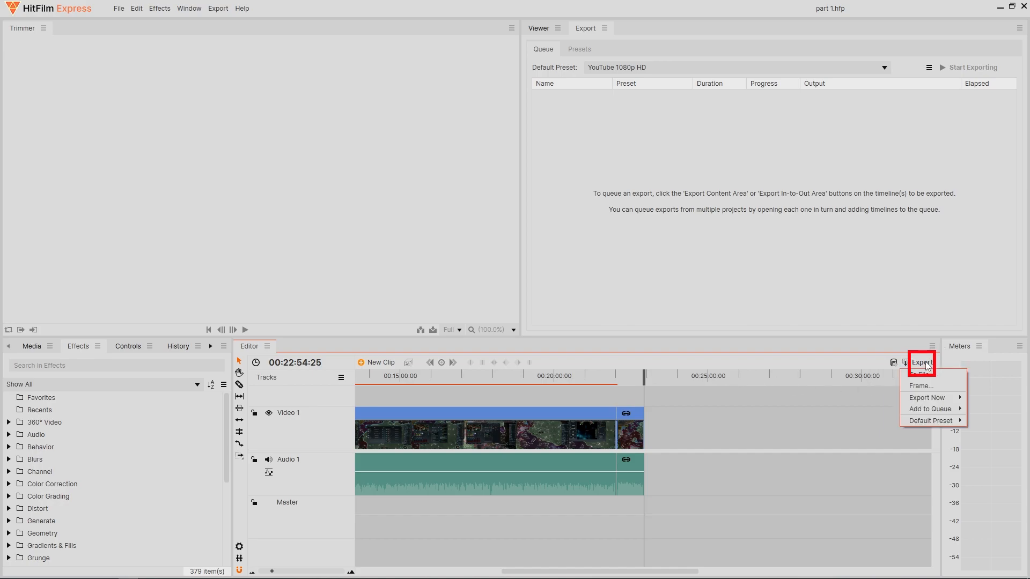
mouse_move(928, 409)
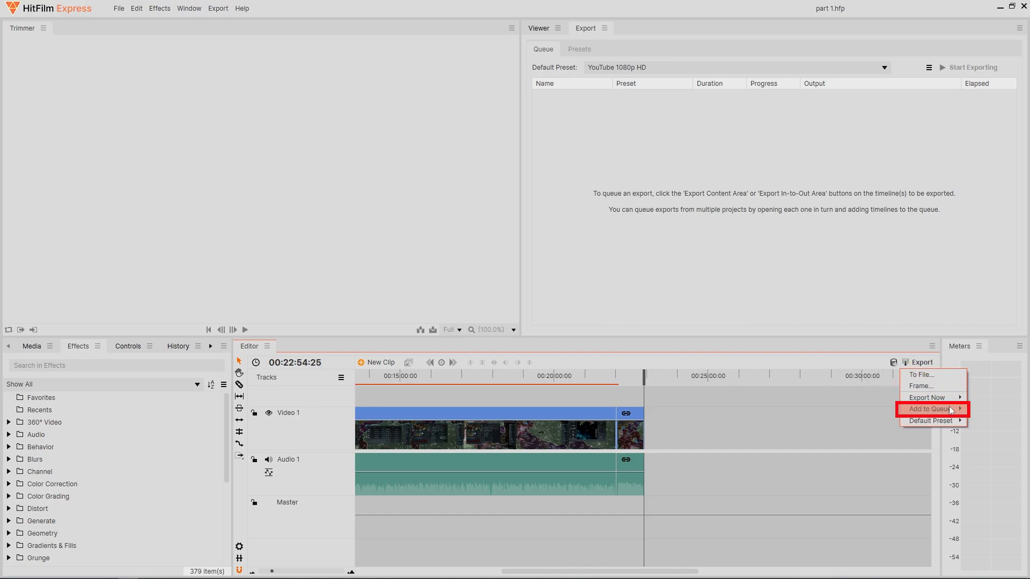
mouse_move(933, 409)
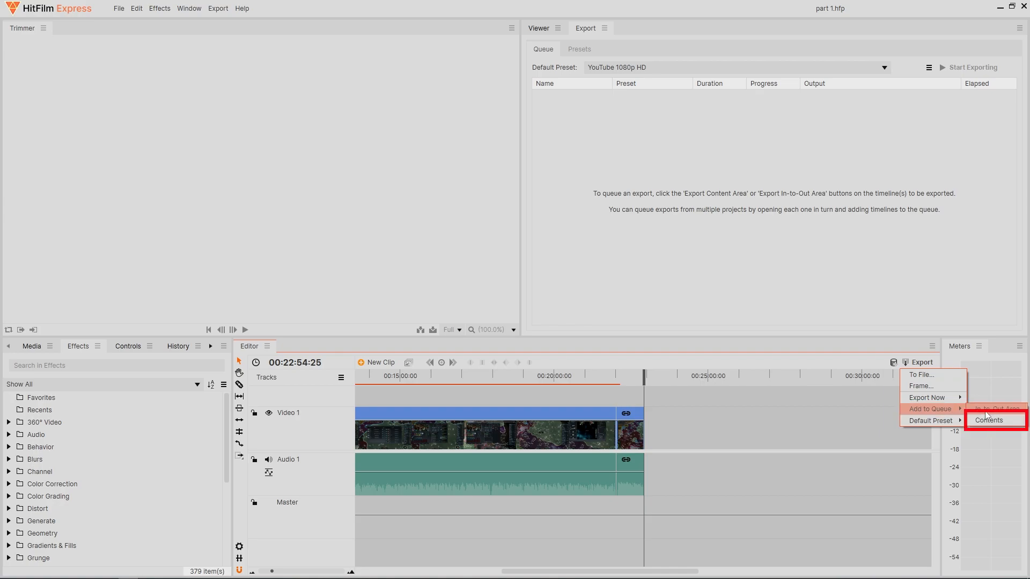
left_click(989, 419)
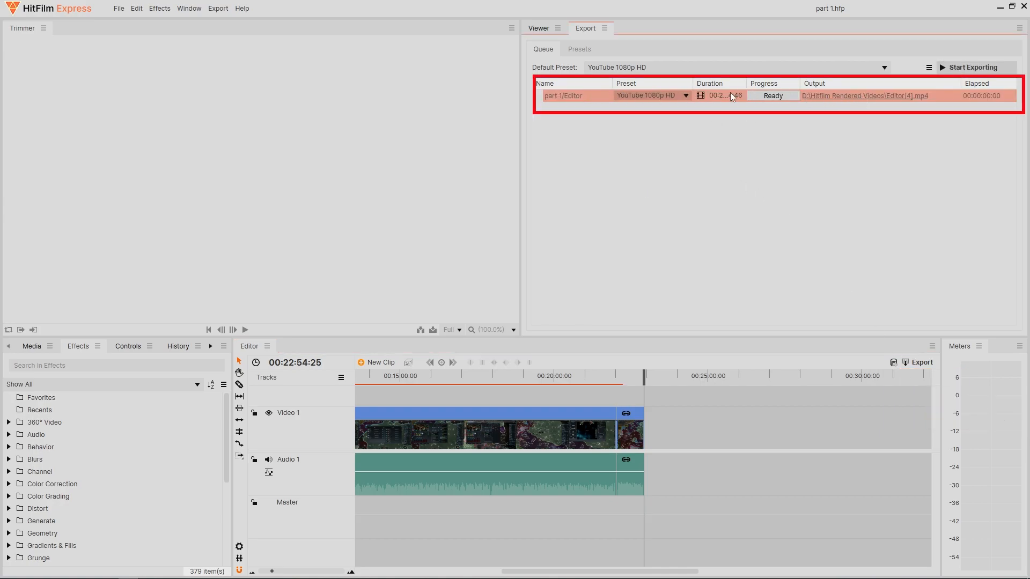
mouse_move(556, 147)
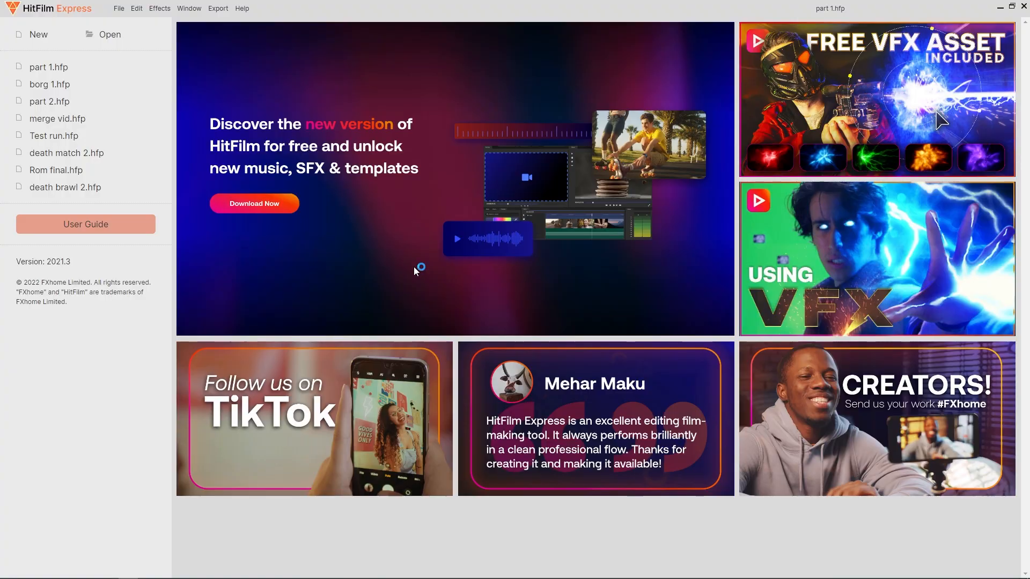
Open another recently used project from the start screen
double_click(49, 101)
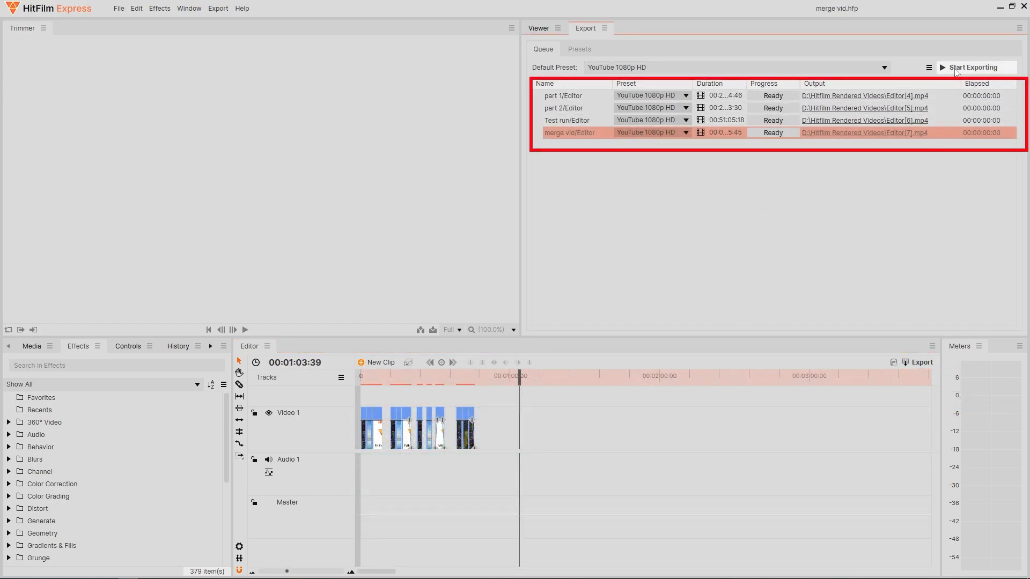
Start exporting the queue so the part 1 job begins rendering
left_click(975, 67)
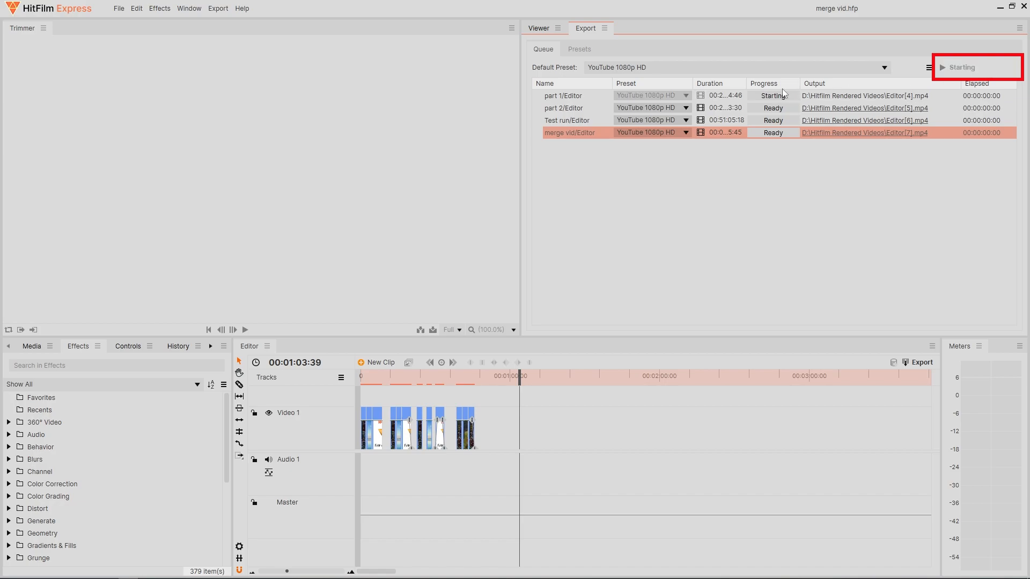
left_click(976, 68)
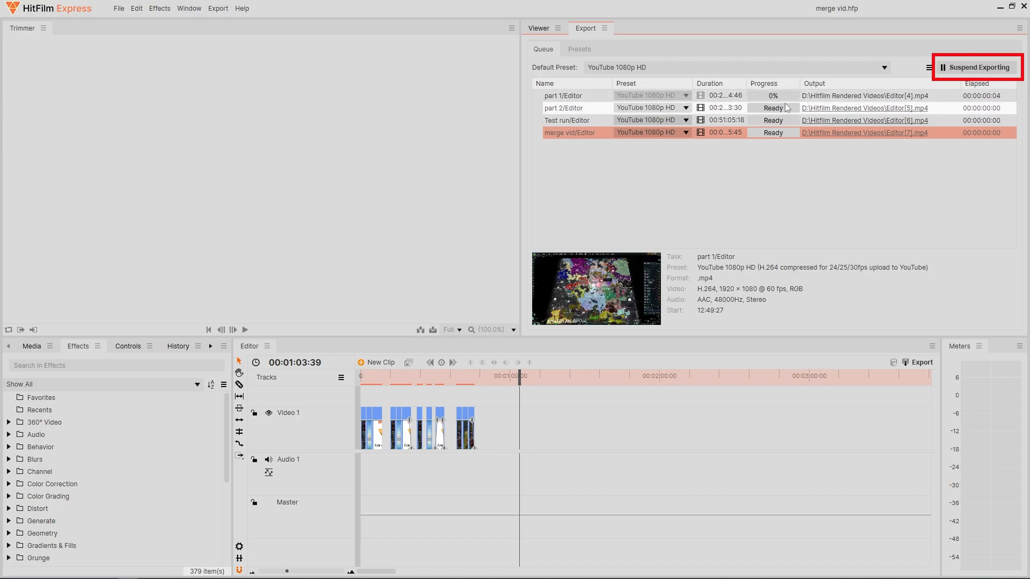